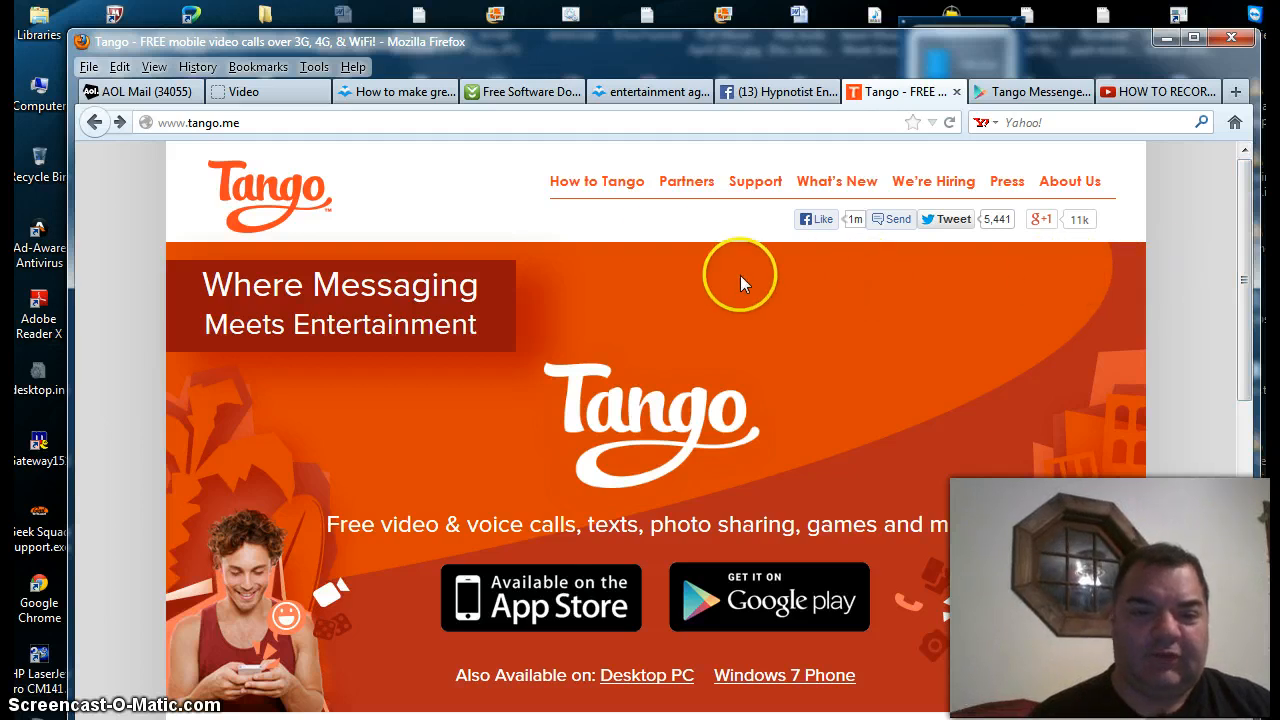
Show the How to Tango page scrolled to its welcome tutorial video
{"action": "left_click", "coordinate": [596, 180]}
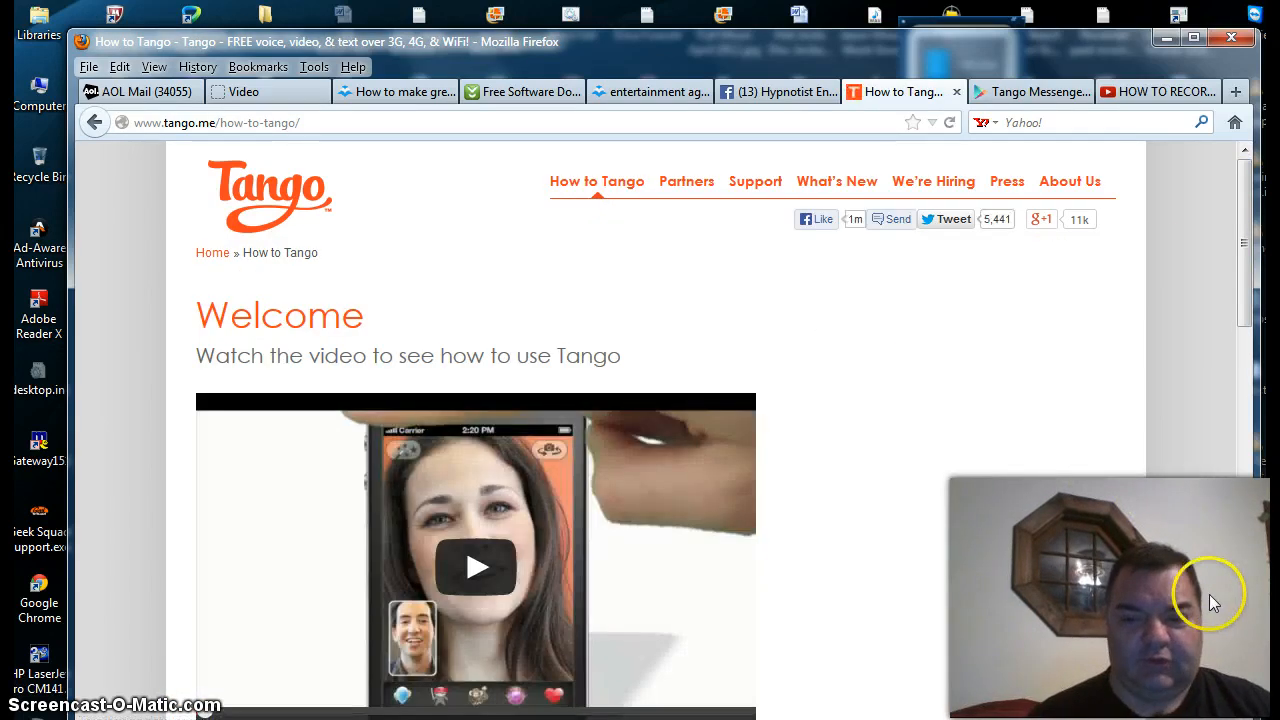
{"action": "scroll", "scroll_direction": "down", "scroll_amount": 3}
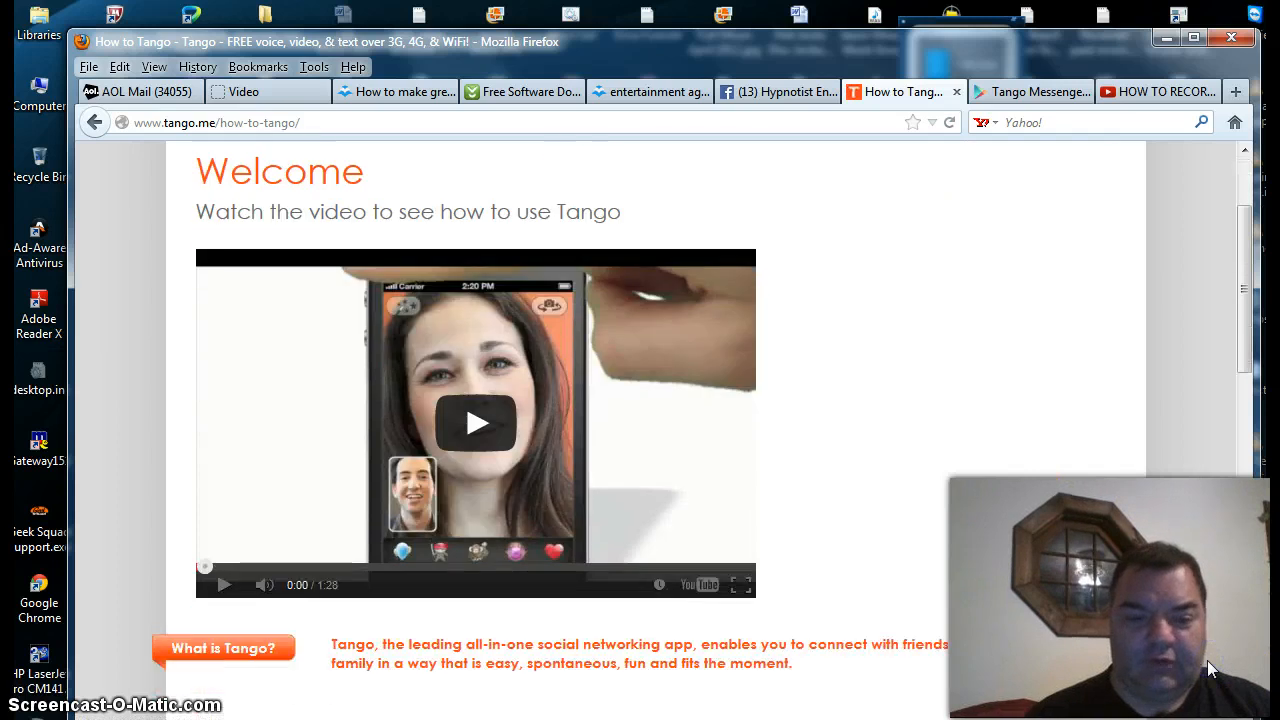
{"action": "scroll", "scroll_direction": "down", "scroll_amount": 3}
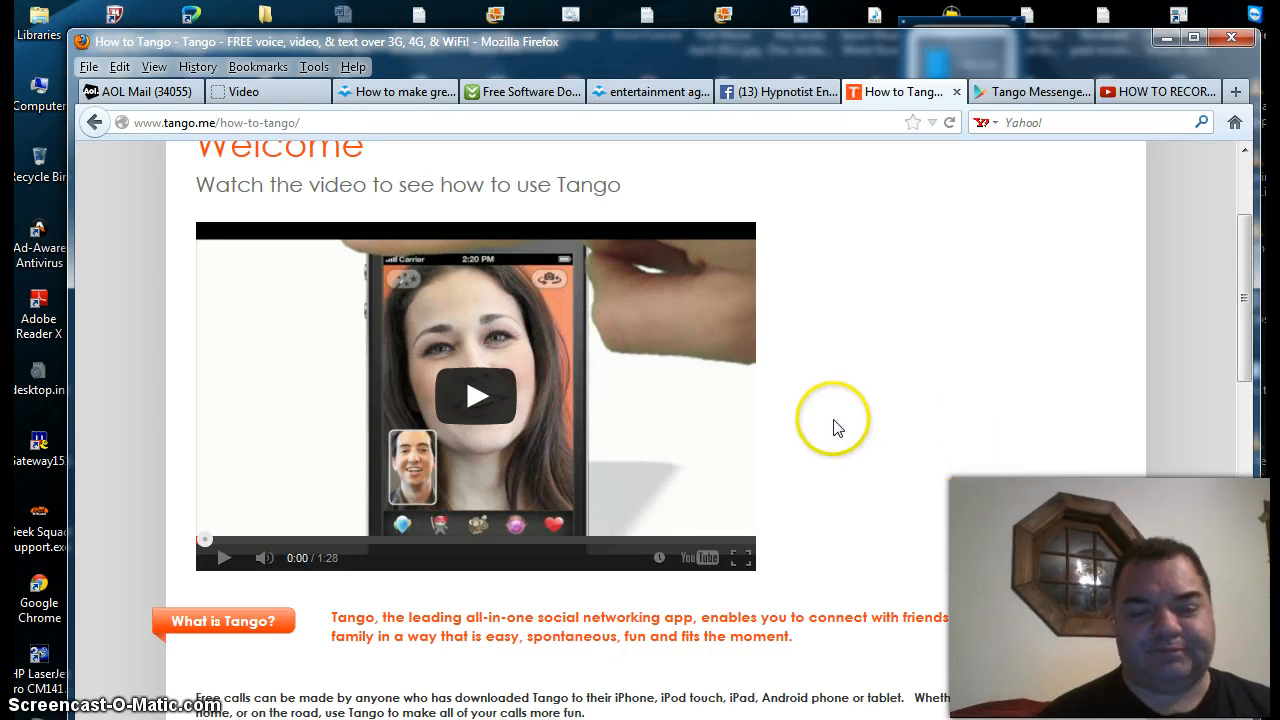
{"action": "mouse_move", "coordinate": [476, 396]}
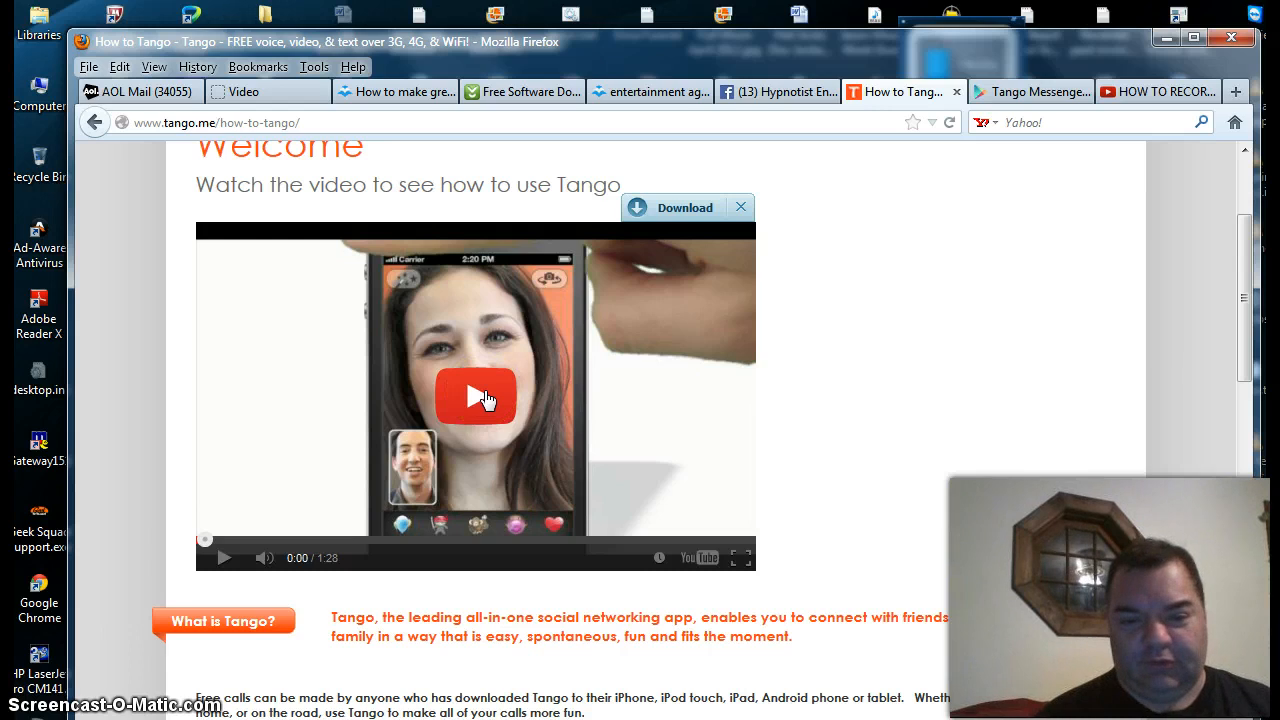
Play the How to Tango video through 1:28, then go back to the Tango homepage
{"action": "left_click", "coordinate": [476, 396]}
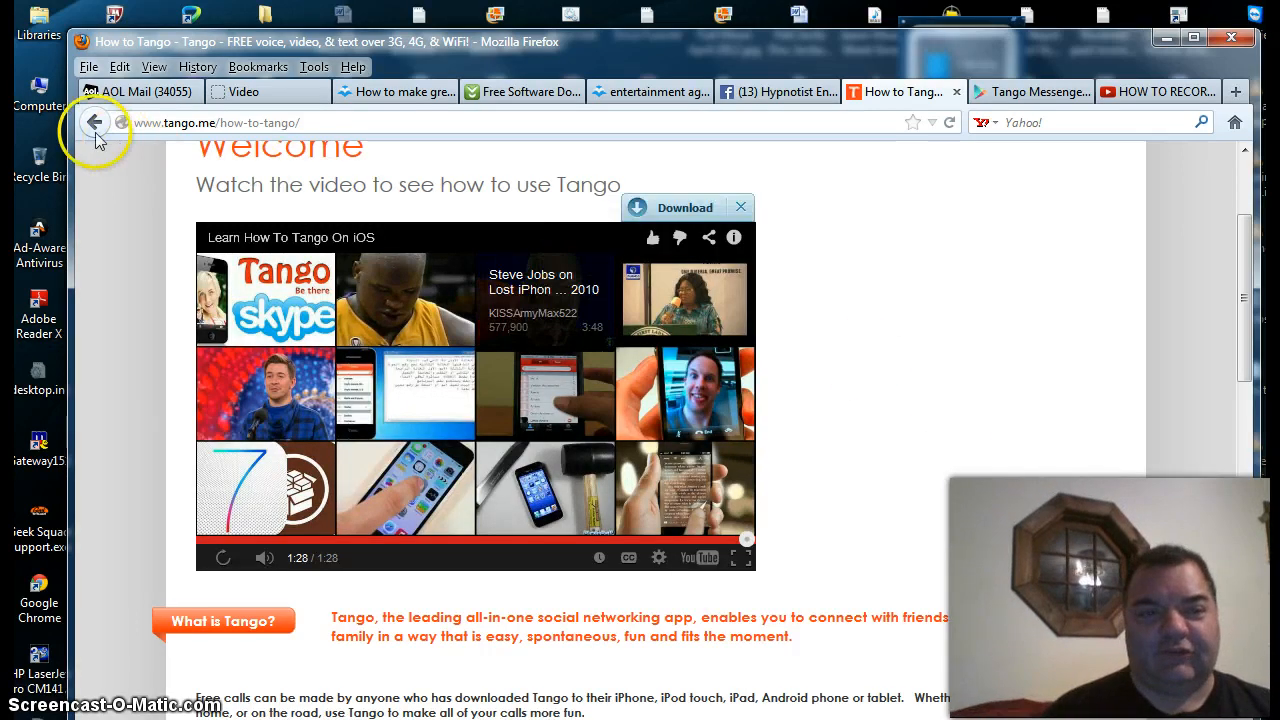
{"action": "left_click", "coordinate": [94, 122]}
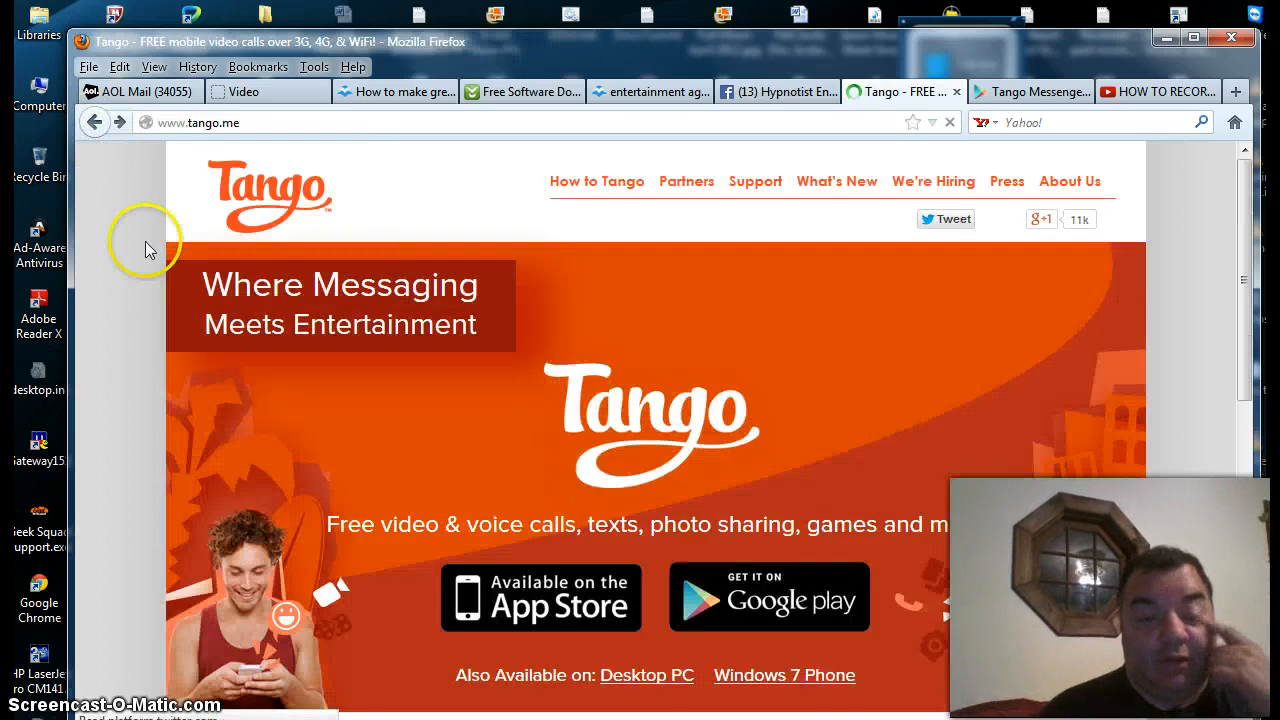